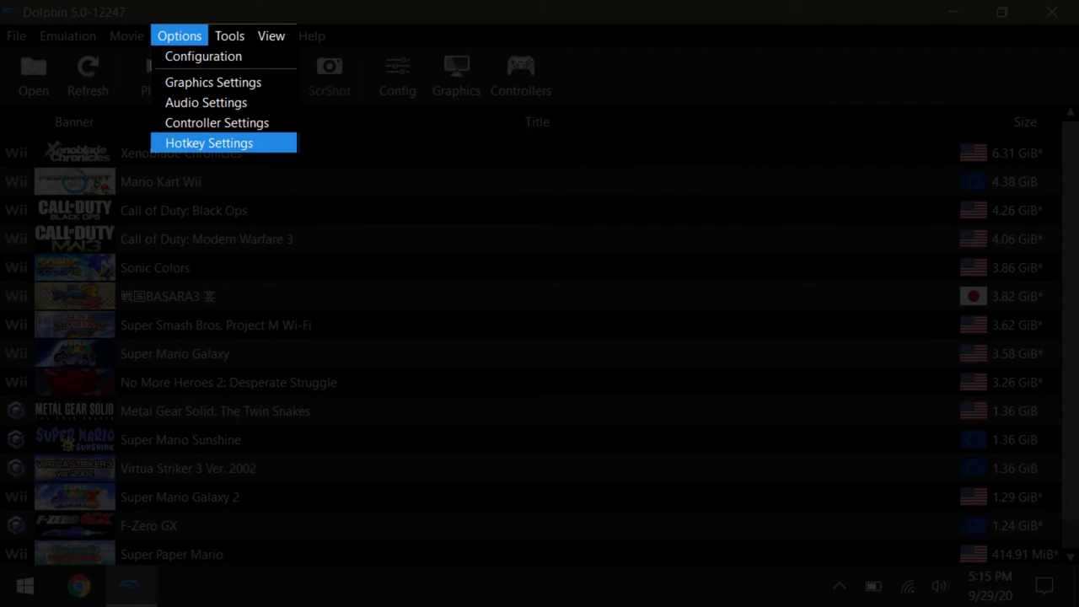
- Open Dolphin's Hotkey Settings from the Options menu
left_click(209, 142)
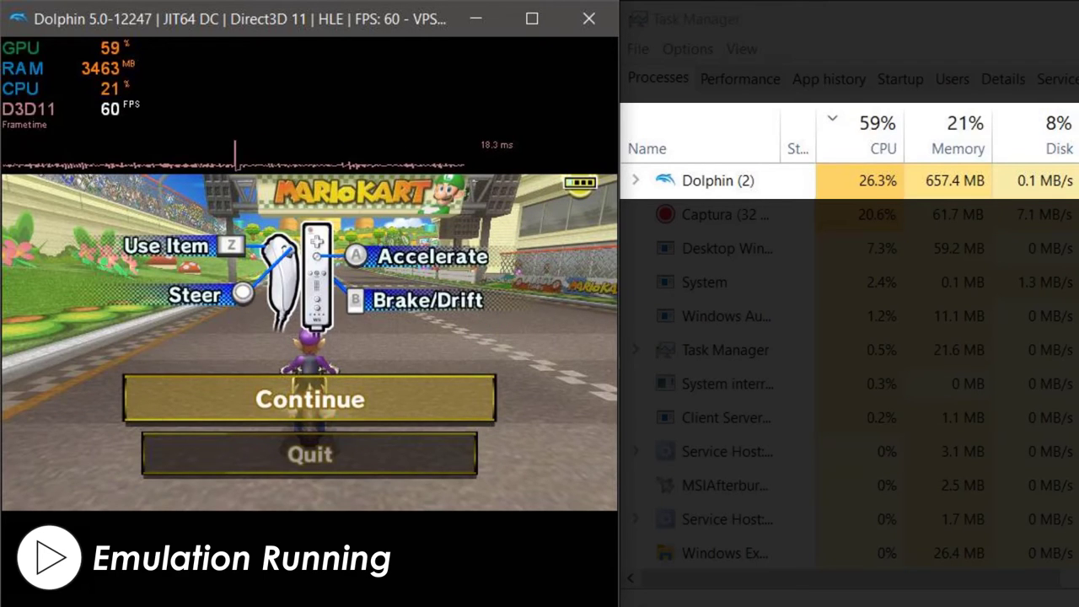
- Select Continue on the in-game pause menu to resume the lap 1 race
left_click(310, 398)
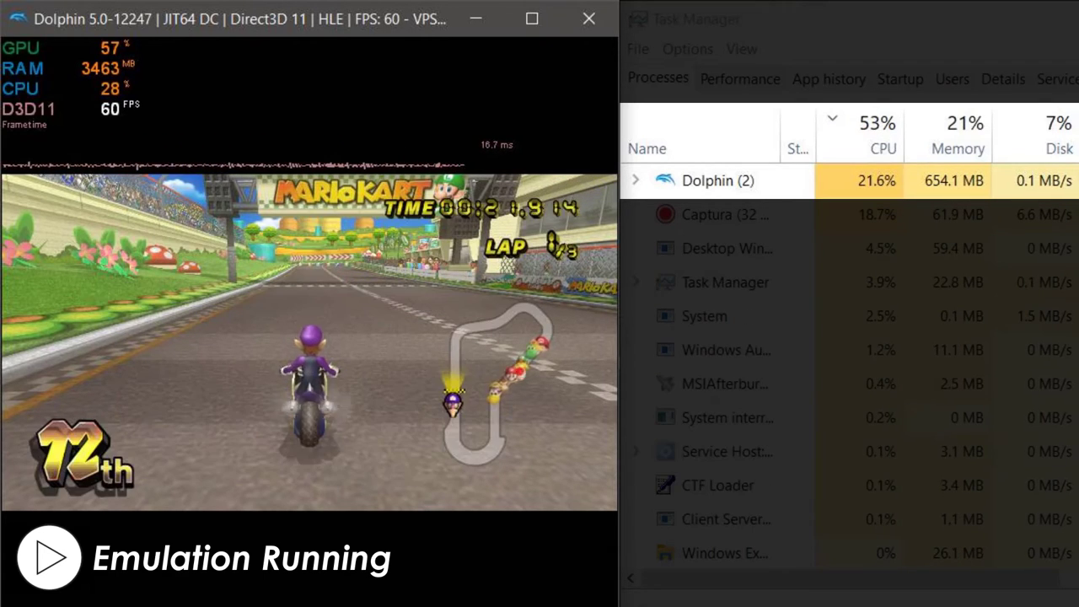